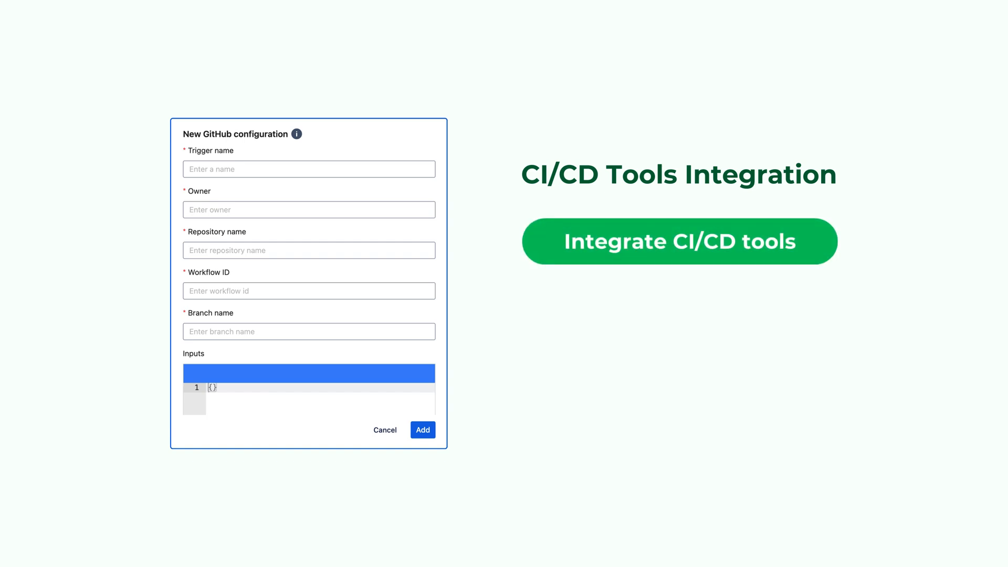
Show the Automated Test settings listing Bitbucket, GitHub, GitLab and Jenkins integrations.
click(679, 241)
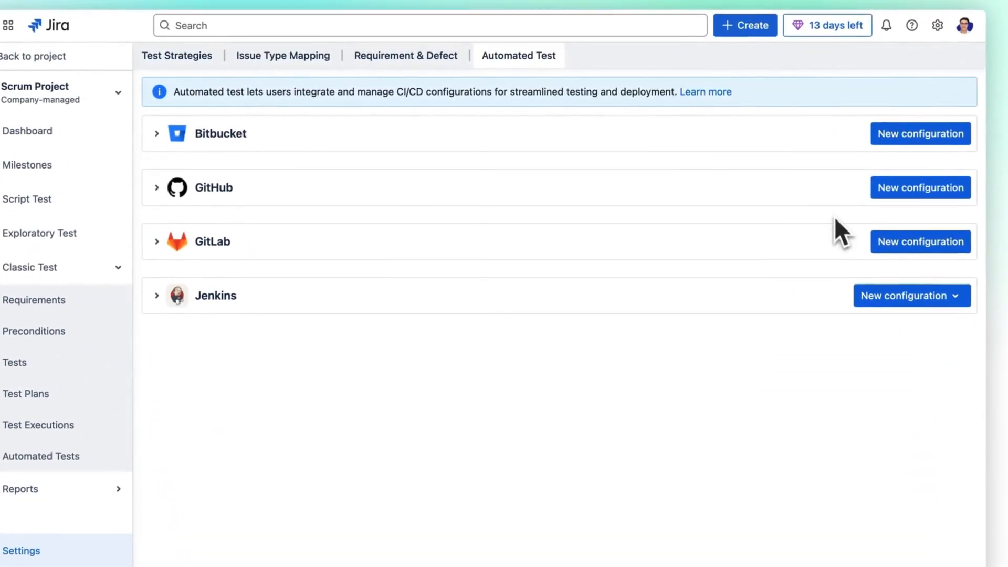
Create and activate the Github JUnit (kl-1) configuration for repository agiletest, workflow junit.yml, branch junit.
click(920, 187)
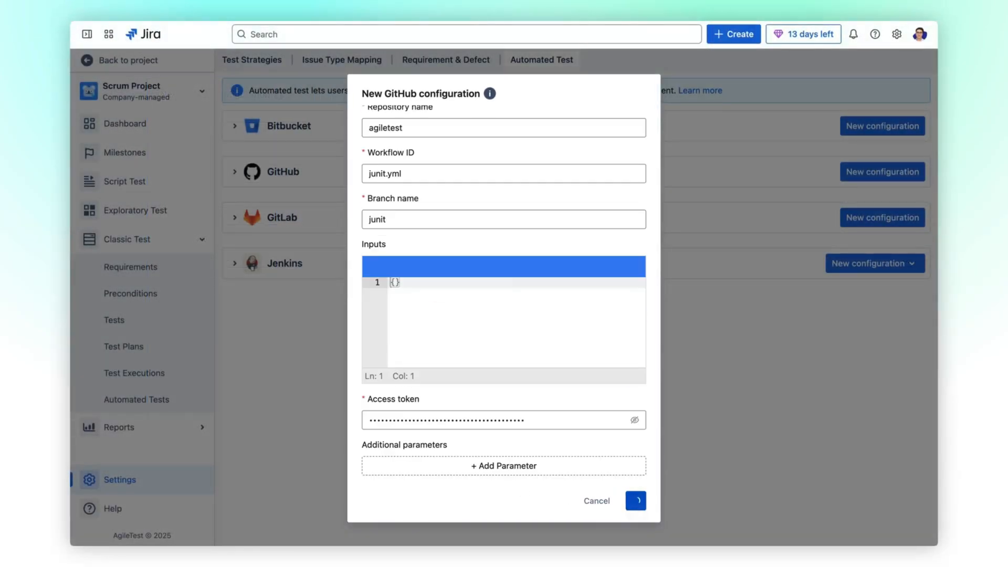
click(634, 500)
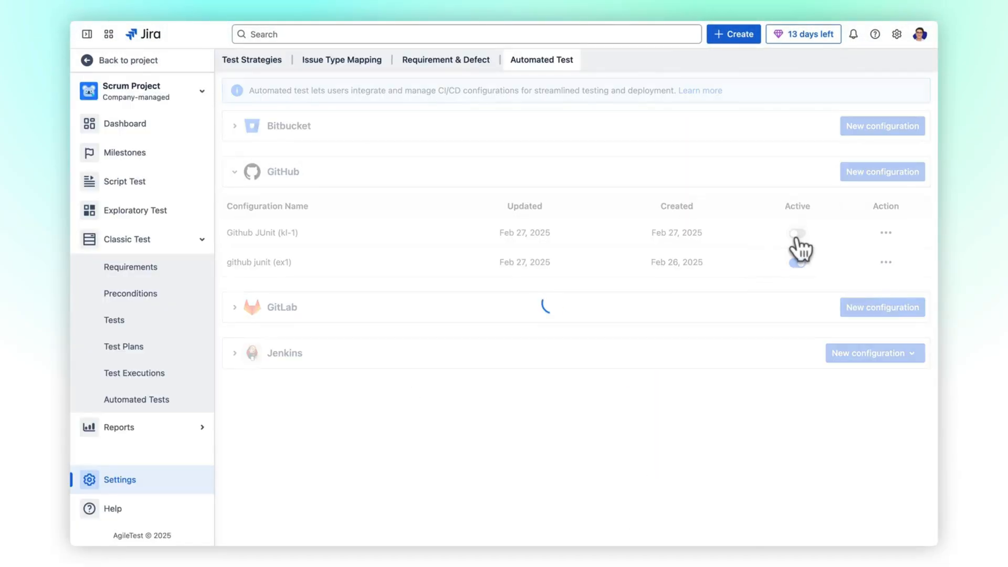
click(133, 373)
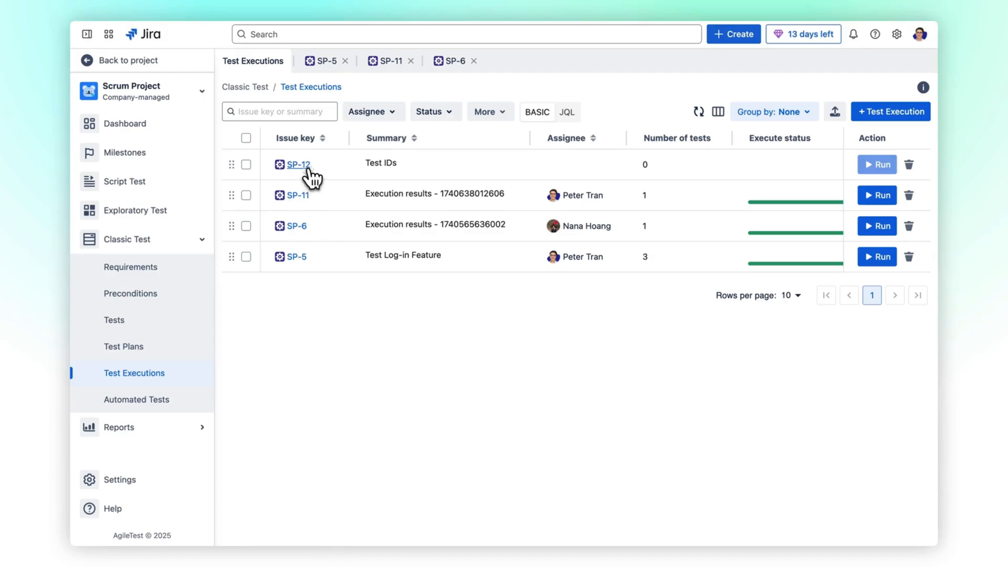
Trigger a remote run of SP-12 on the Github JUnit (kl-1) configuration.
click(298, 164)
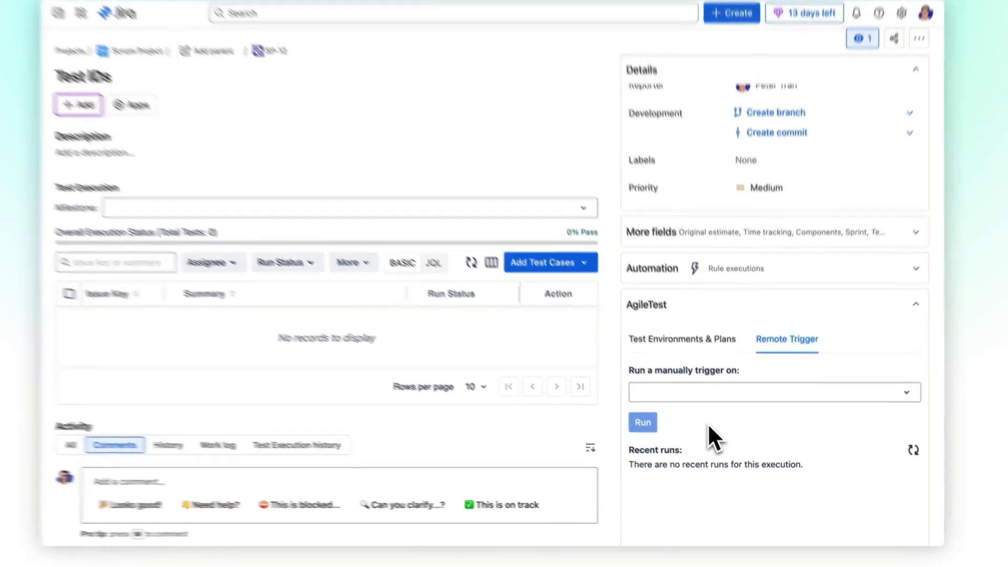
click(774, 392)
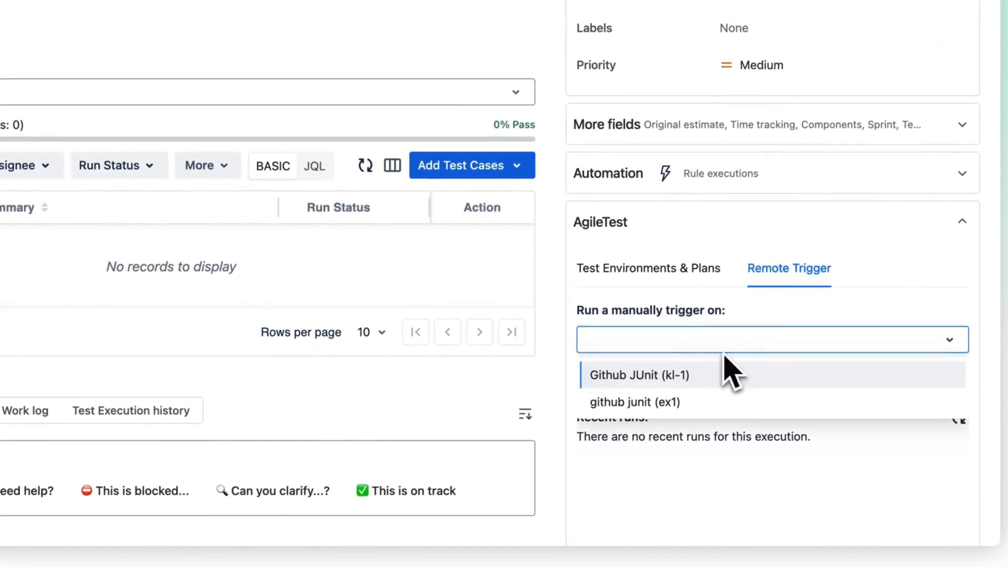
click(642, 375)
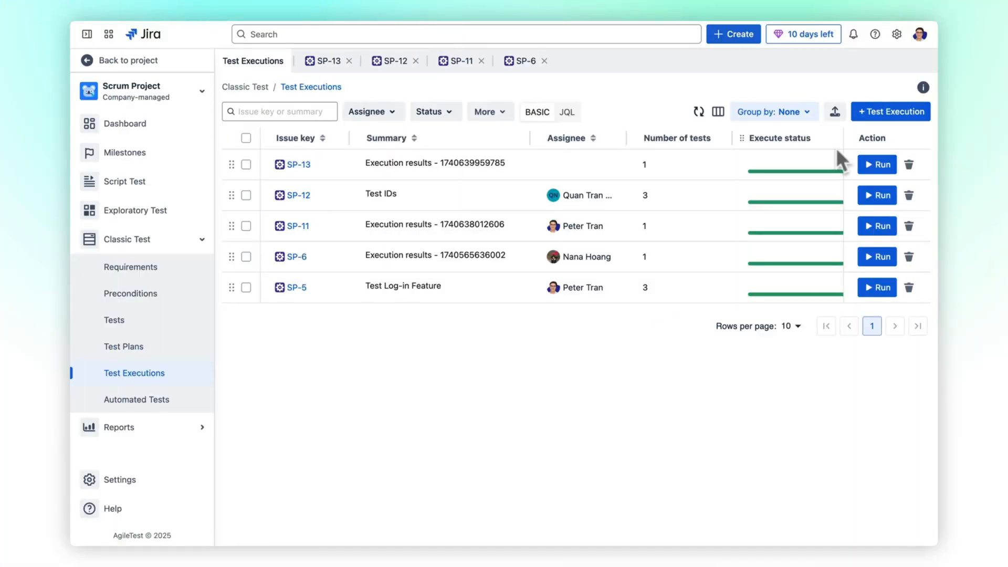
Import Sample_JUnit (2).xml as a JUnit report creating execution SP-16, then view it.
click(835, 112)
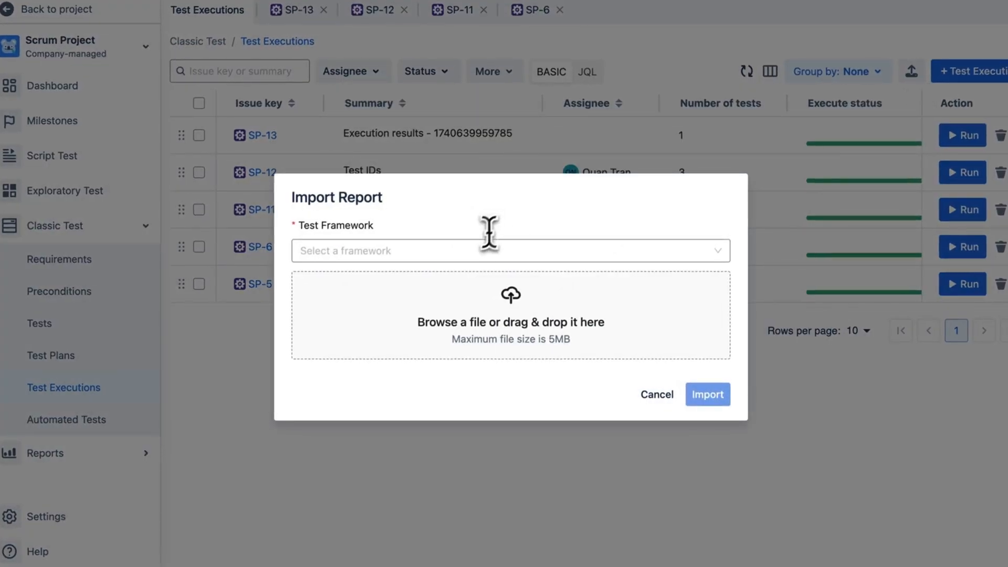
click(508, 251)
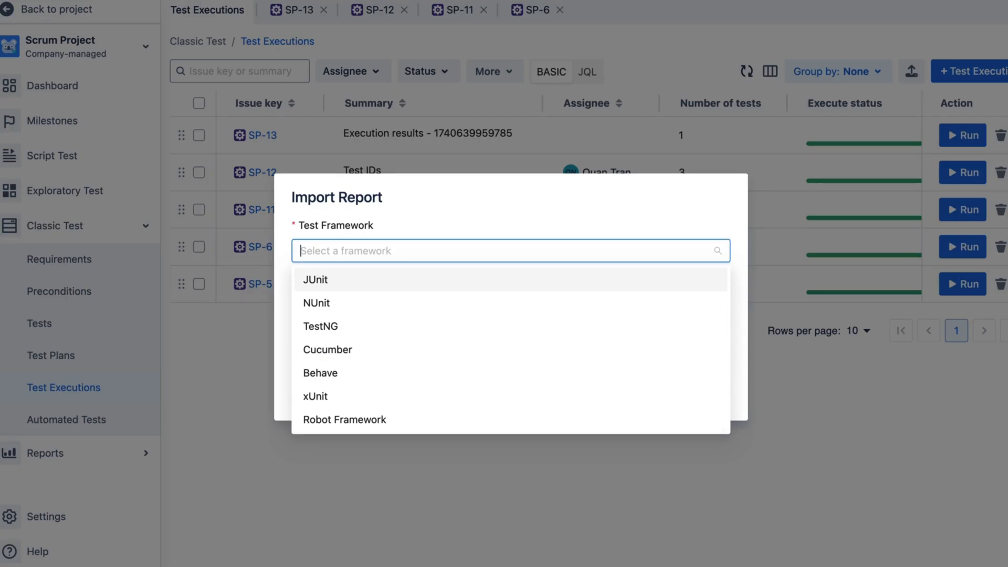
click(315, 279)
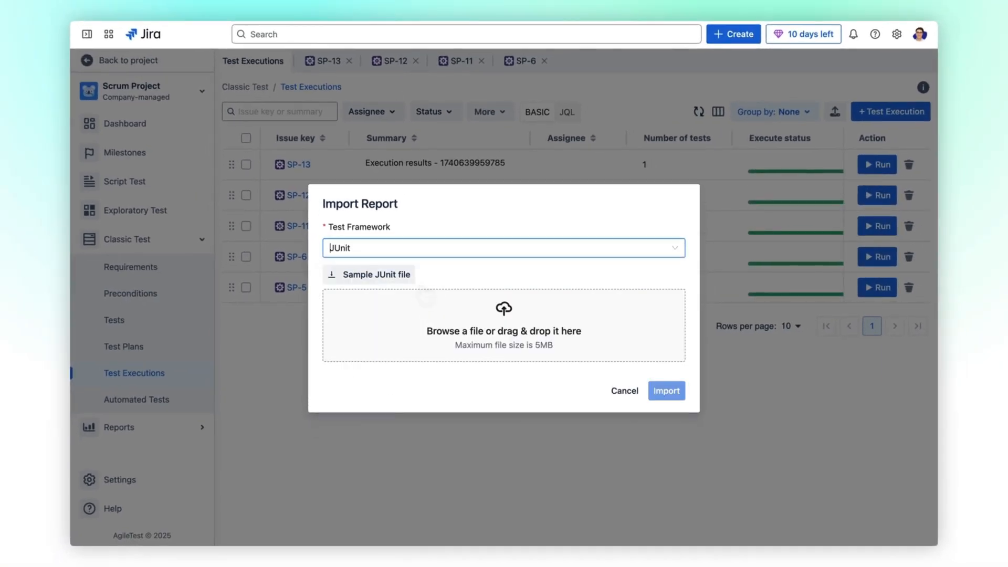
click(666, 391)
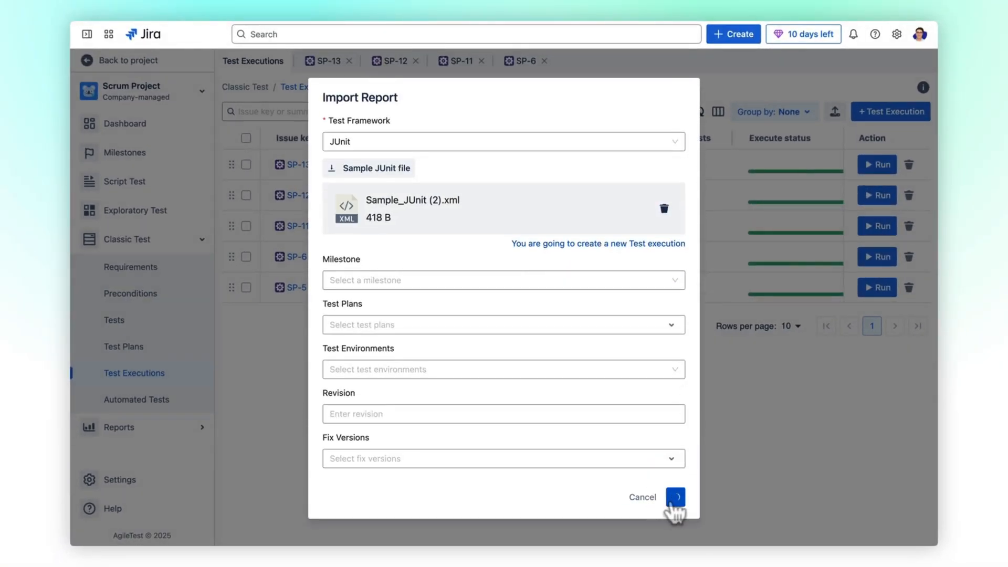
click(674, 497)
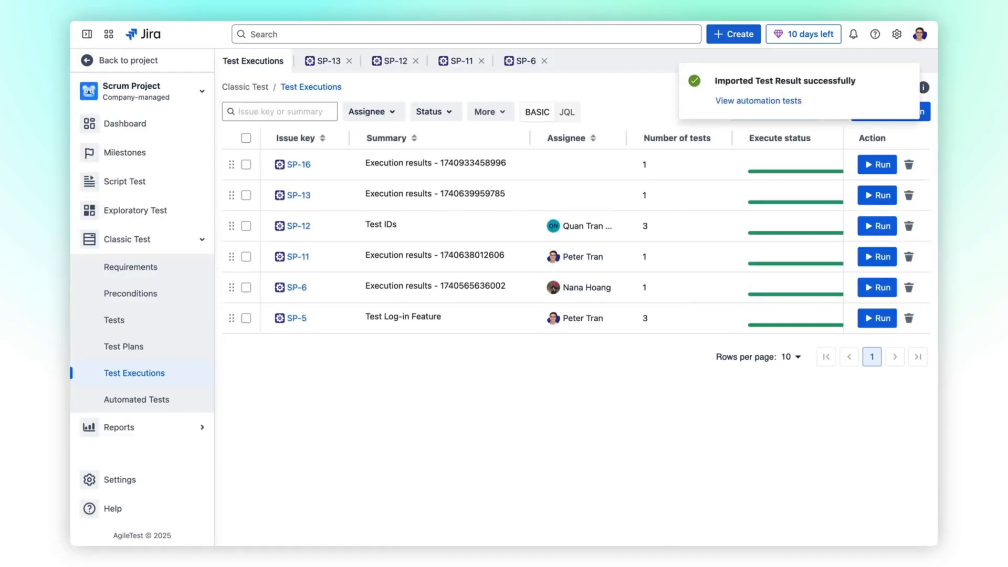
click(297, 163)
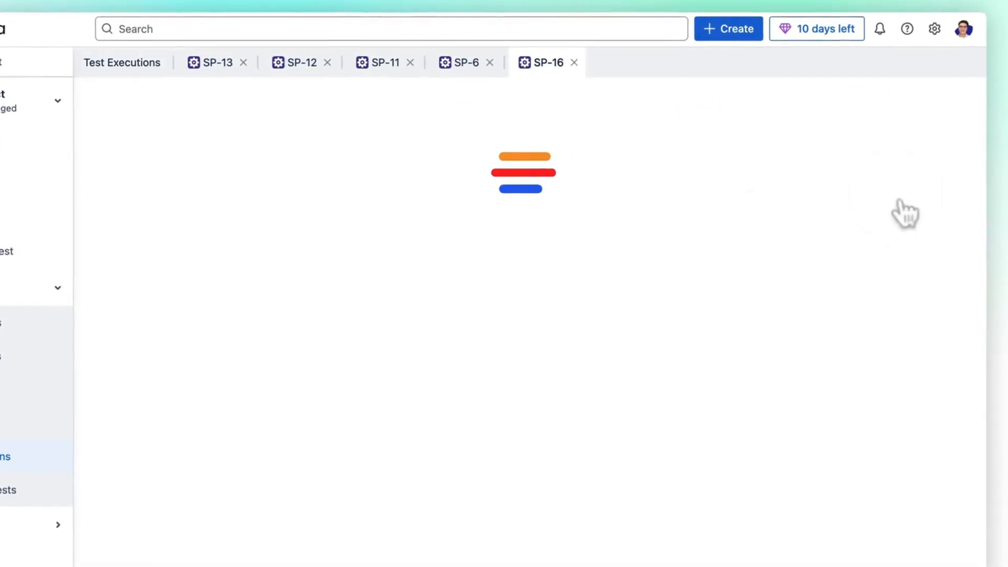